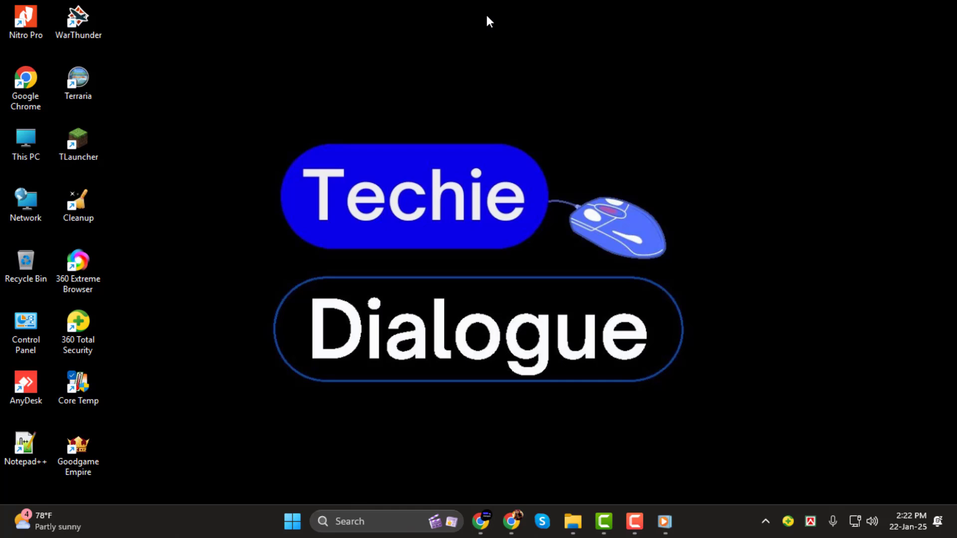
pyautogui.moveTo(583, 73)
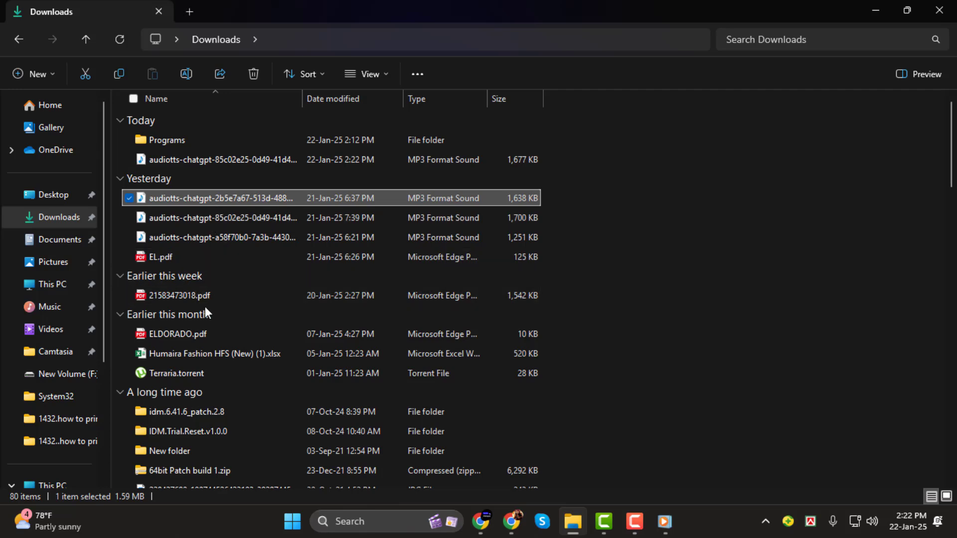
# Open ELDORADO.pdf from Downloads in Microsoft Edge via Open with
pyautogui.click(178, 334)
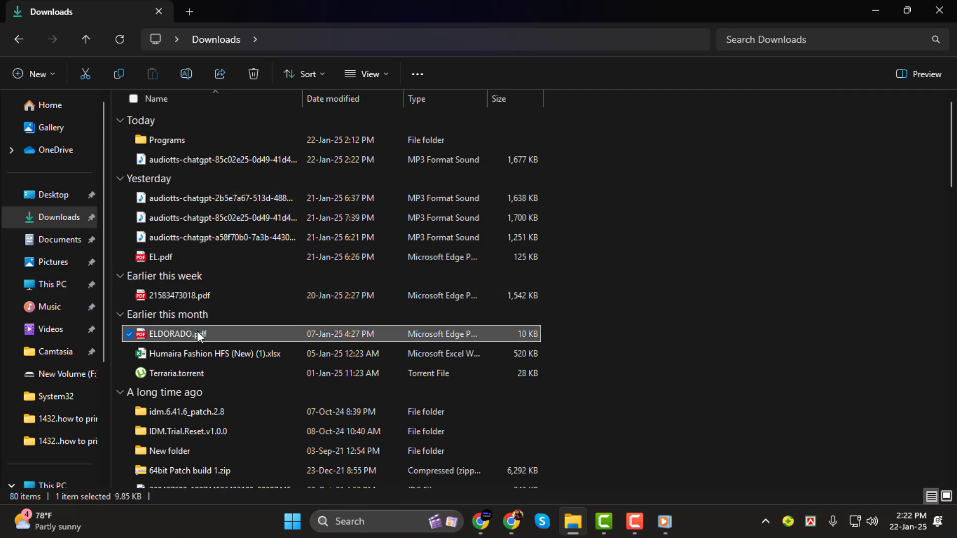
pyautogui.rightClick(196, 334)
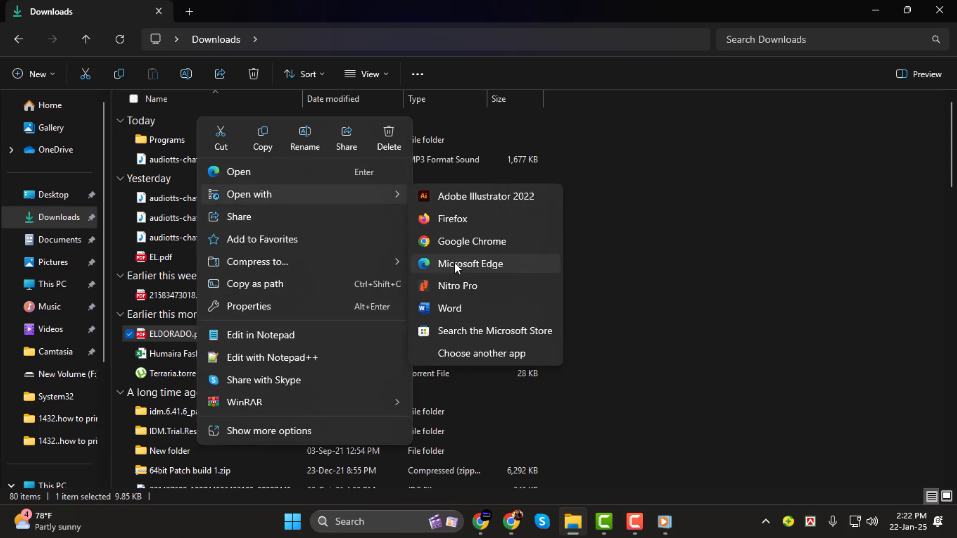
pyautogui.click(469, 263)
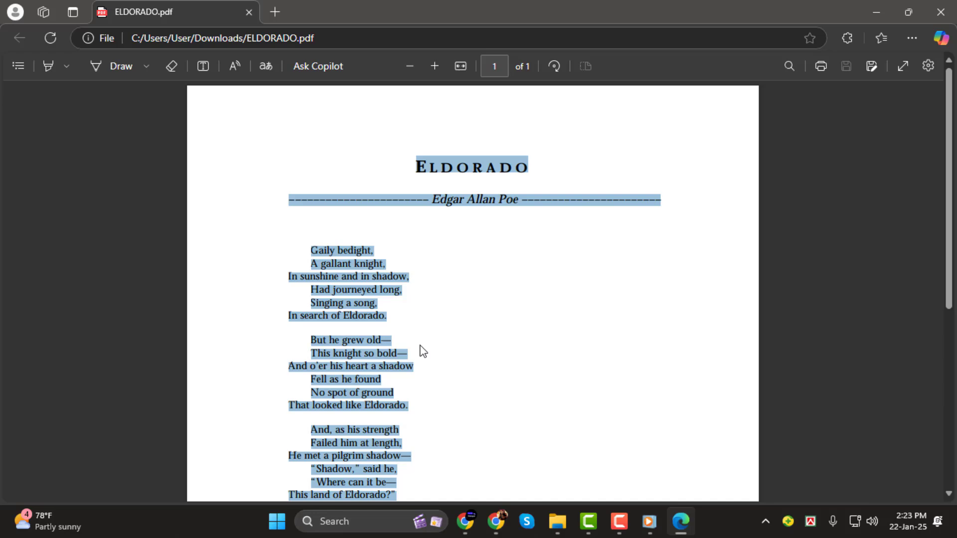
# Copy the whole Eldorado poem with Ctrl+A, Ctrl+C, then clear the selection
pyautogui.click(579, 466)
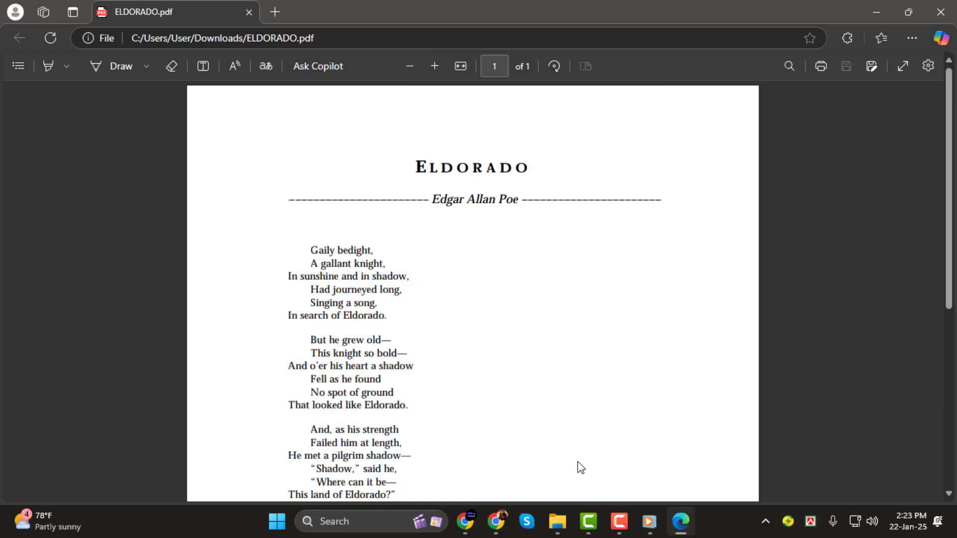
pyautogui.moveTo(465, 521)
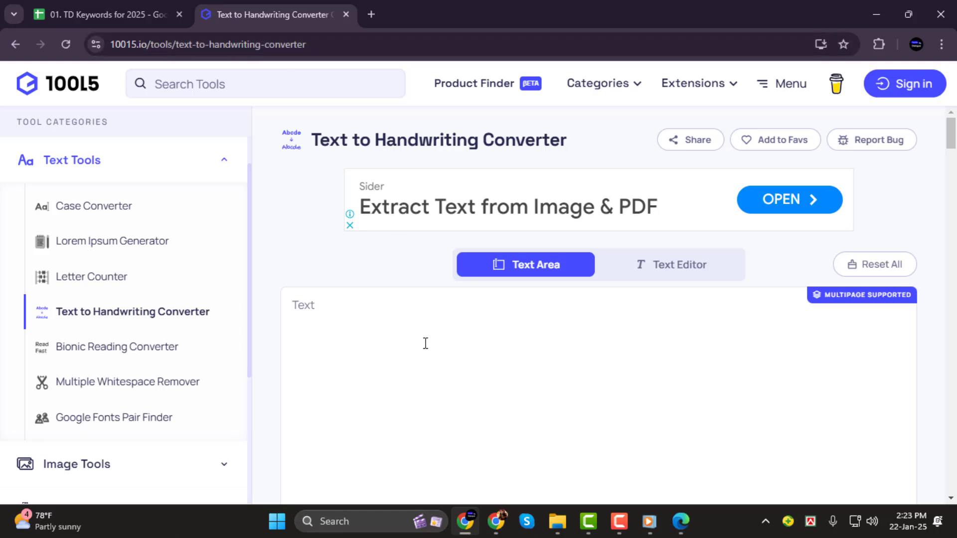
# Paste the copied Eldorado poem, title and author included, into the converter's text area
pyautogui.rightClick(425, 343)
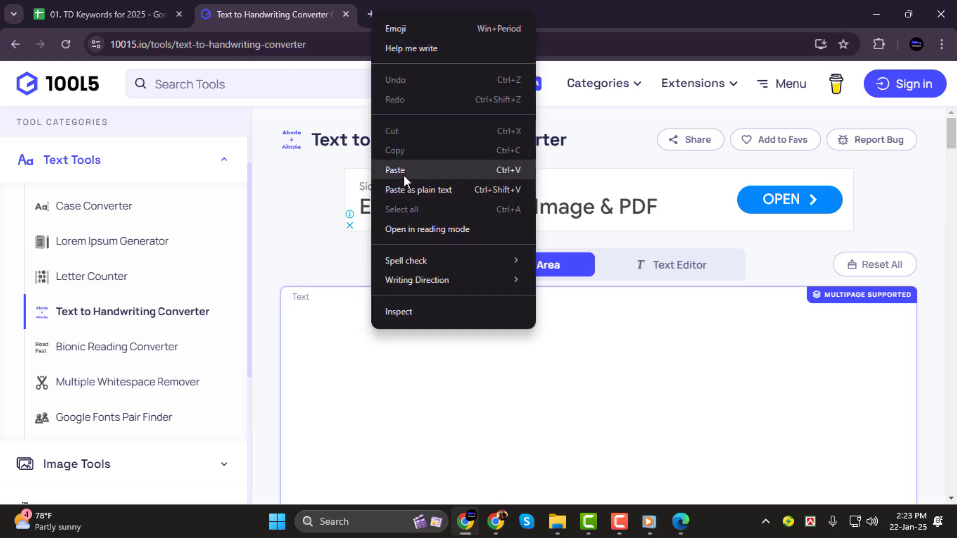
pyautogui.click(396, 171)
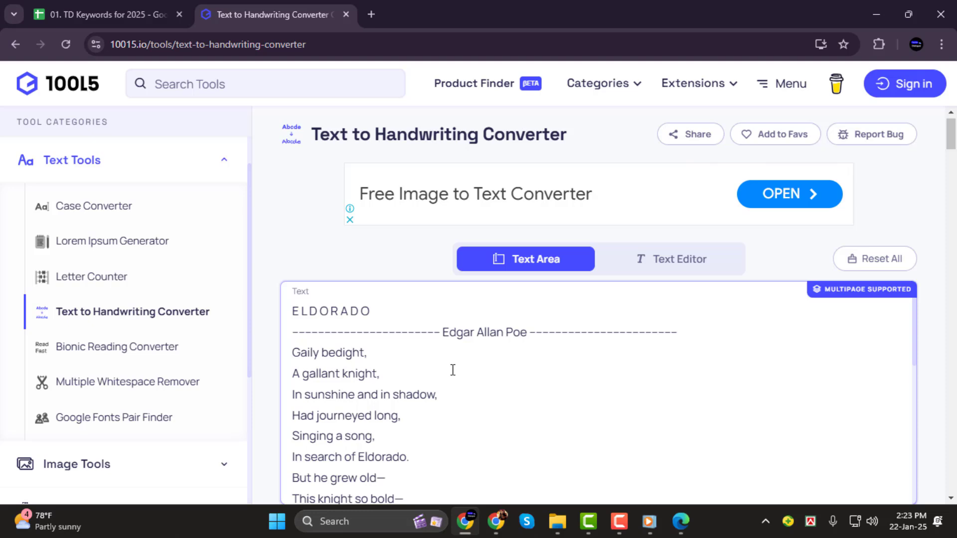
pyautogui.moveTo(702, 357)
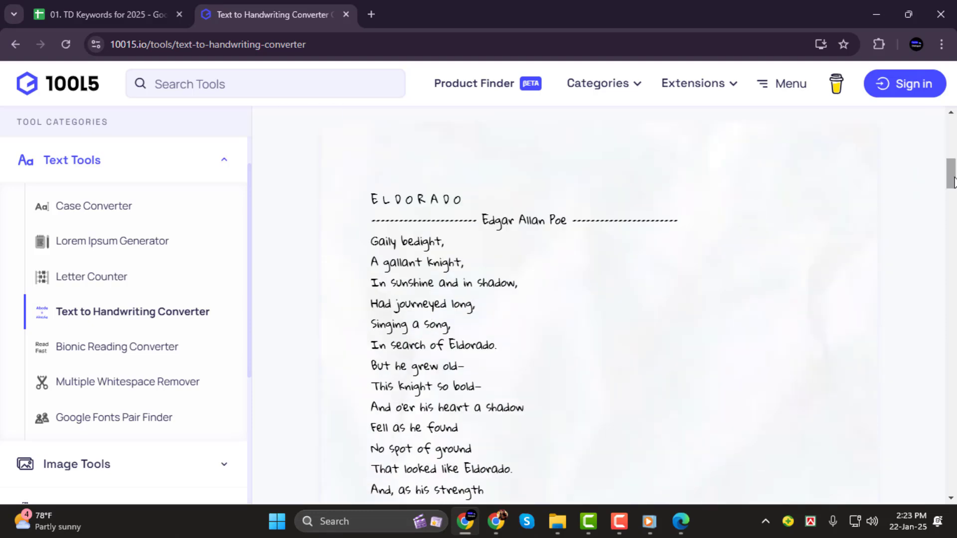
pyautogui.scroll(-3)
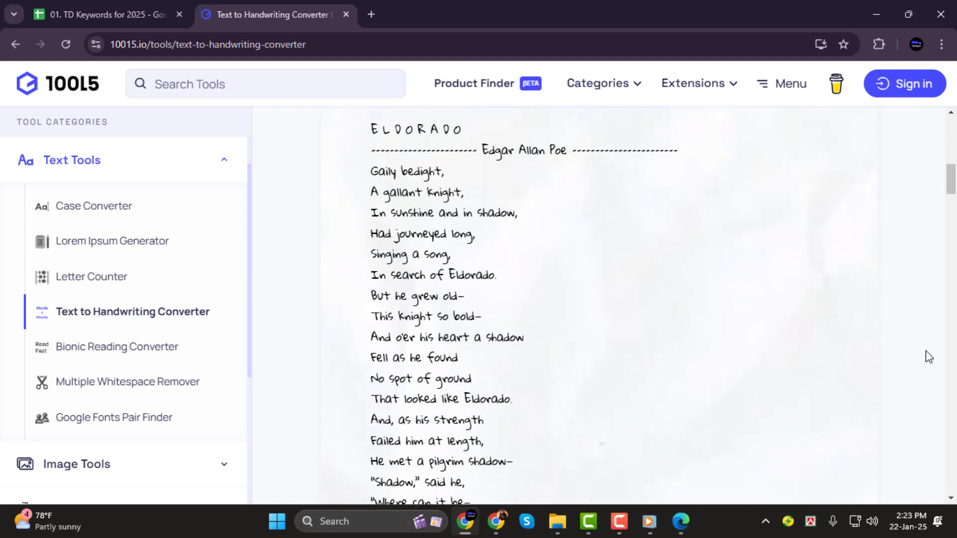
pyautogui.scroll(-3)
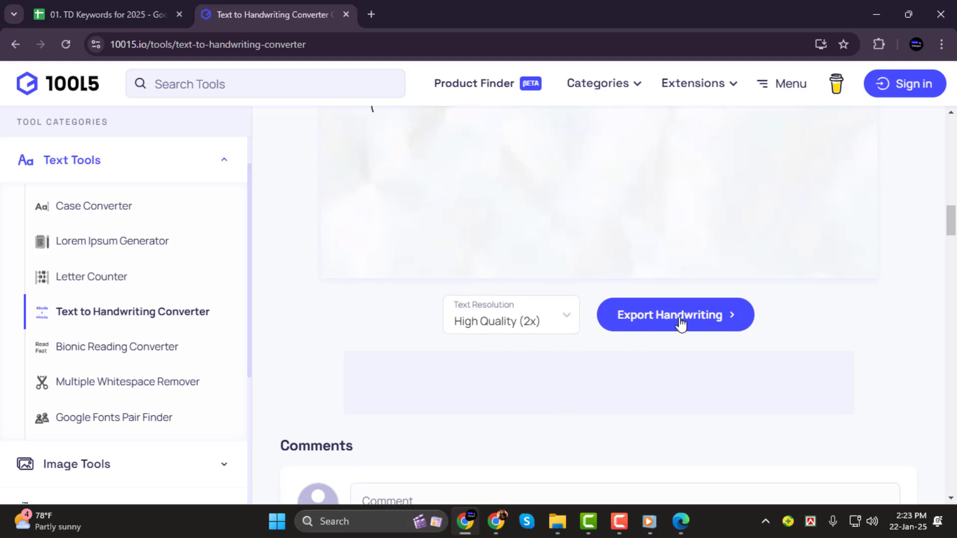
# Export the handwritten Eldorado page with the Download PDF option
pyautogui.click(674, 314)
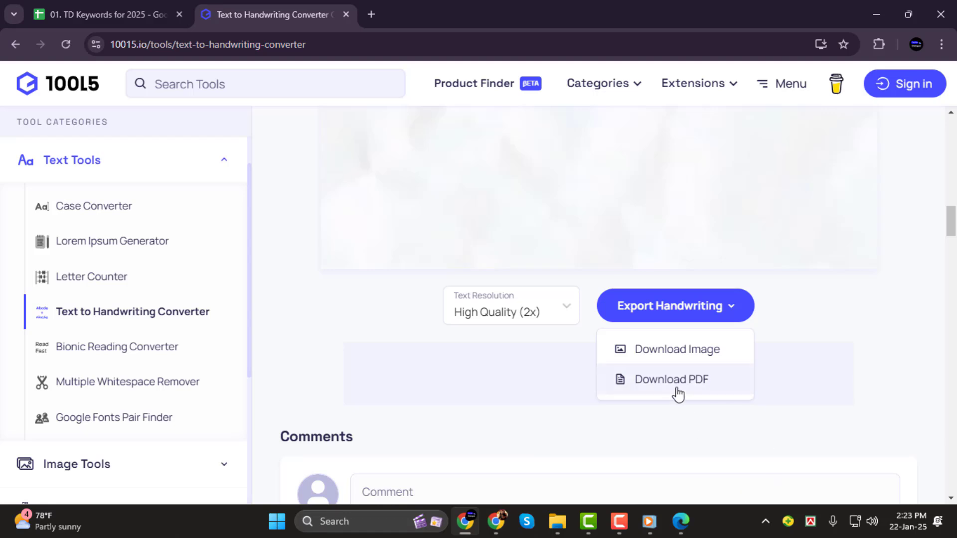
pyautogui.click(671, 379)
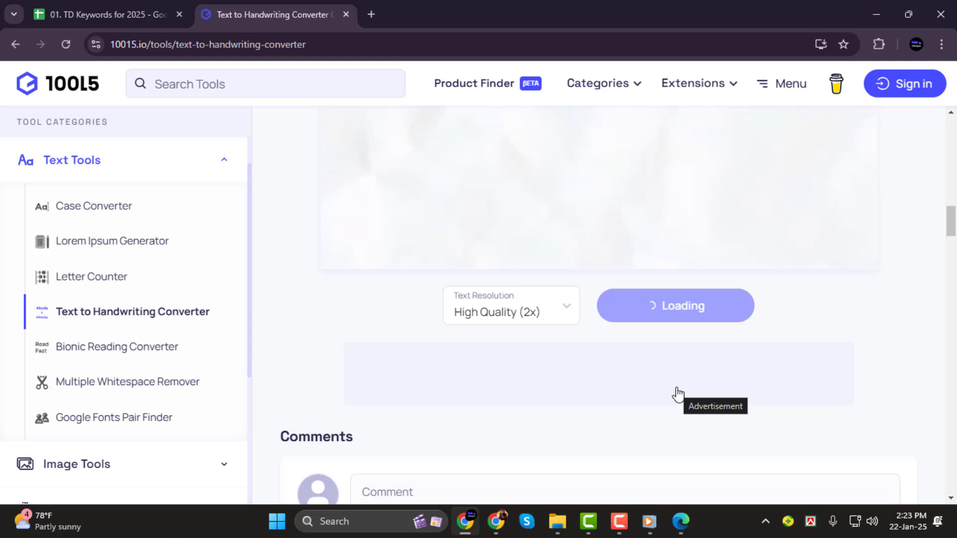